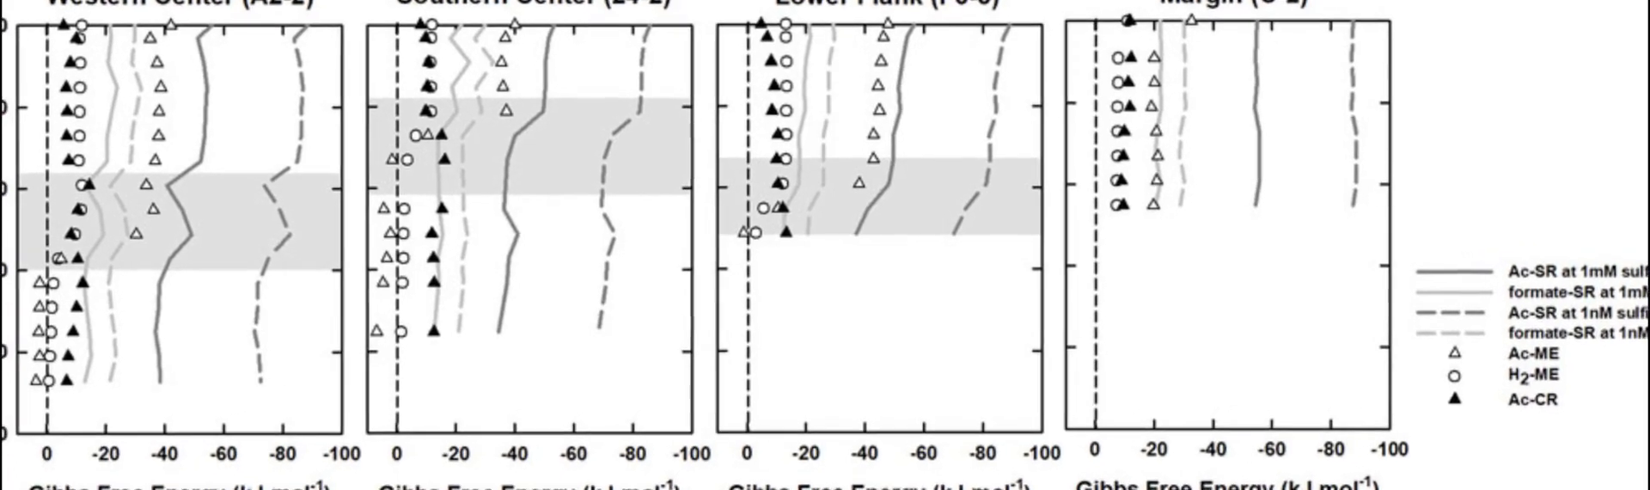
scroll("down", 3)
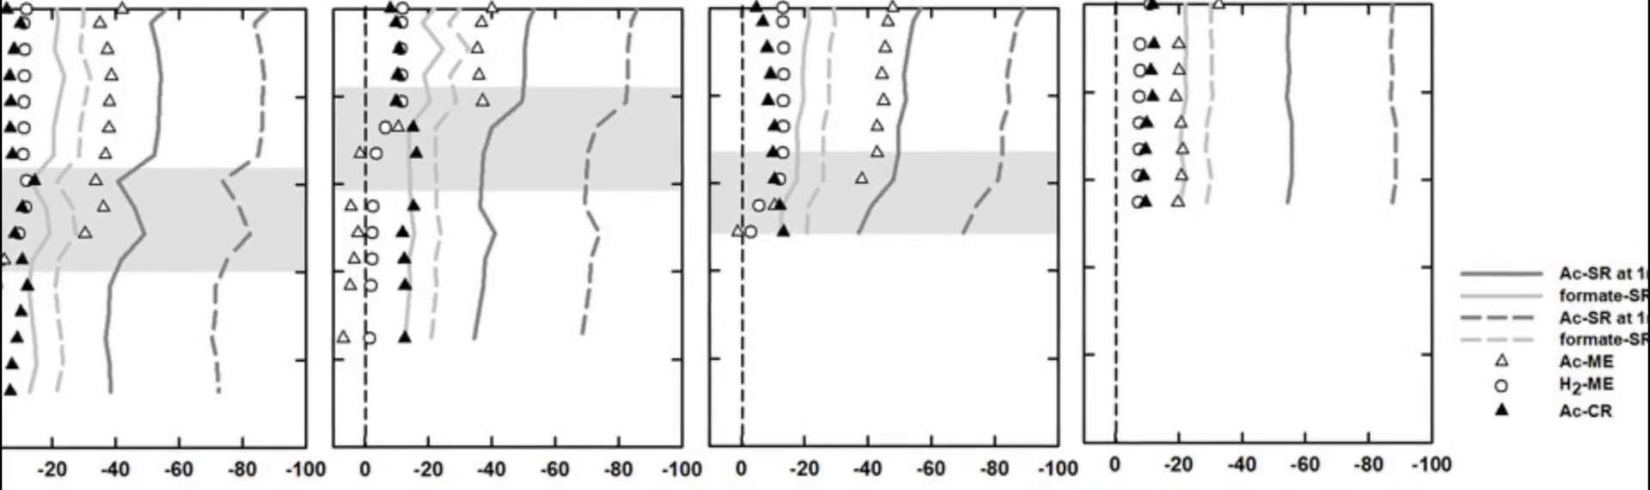
scroll("down", 3)
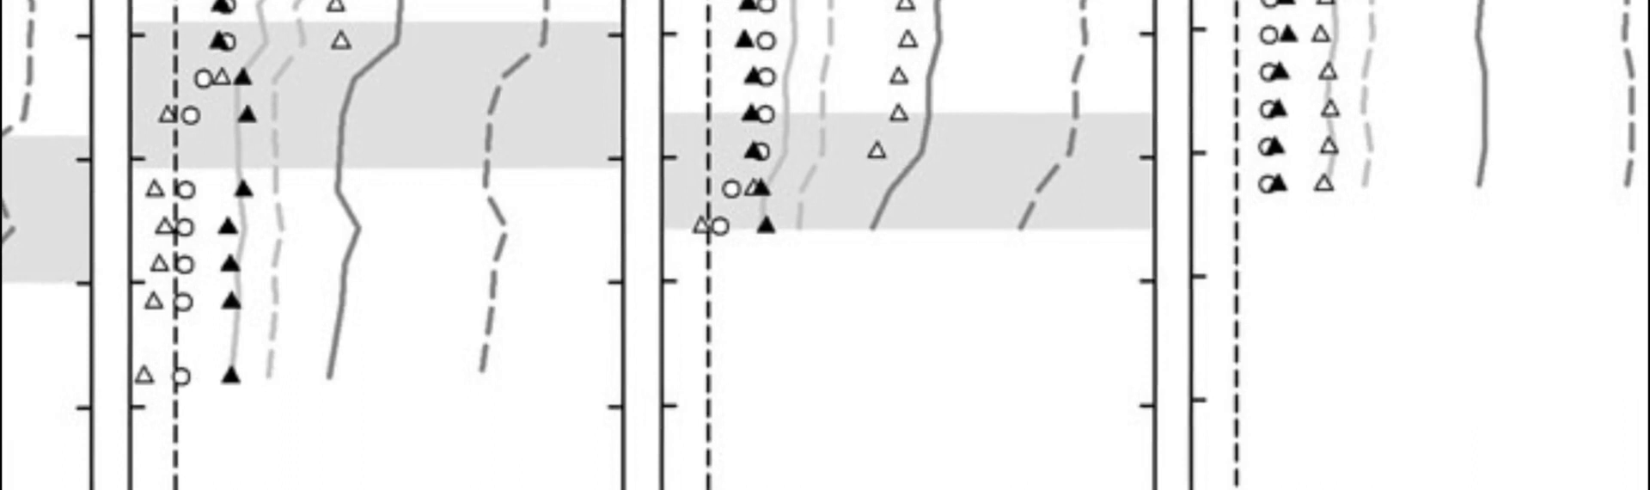
scroll("down", 3)
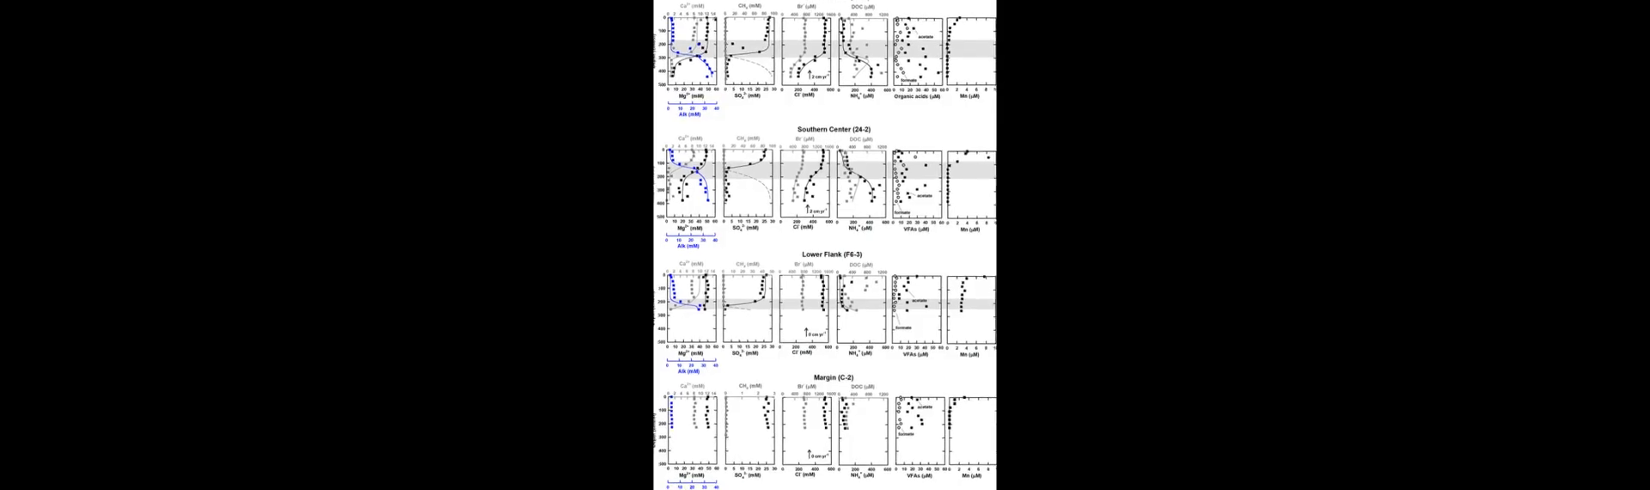
scroll("down", 3)
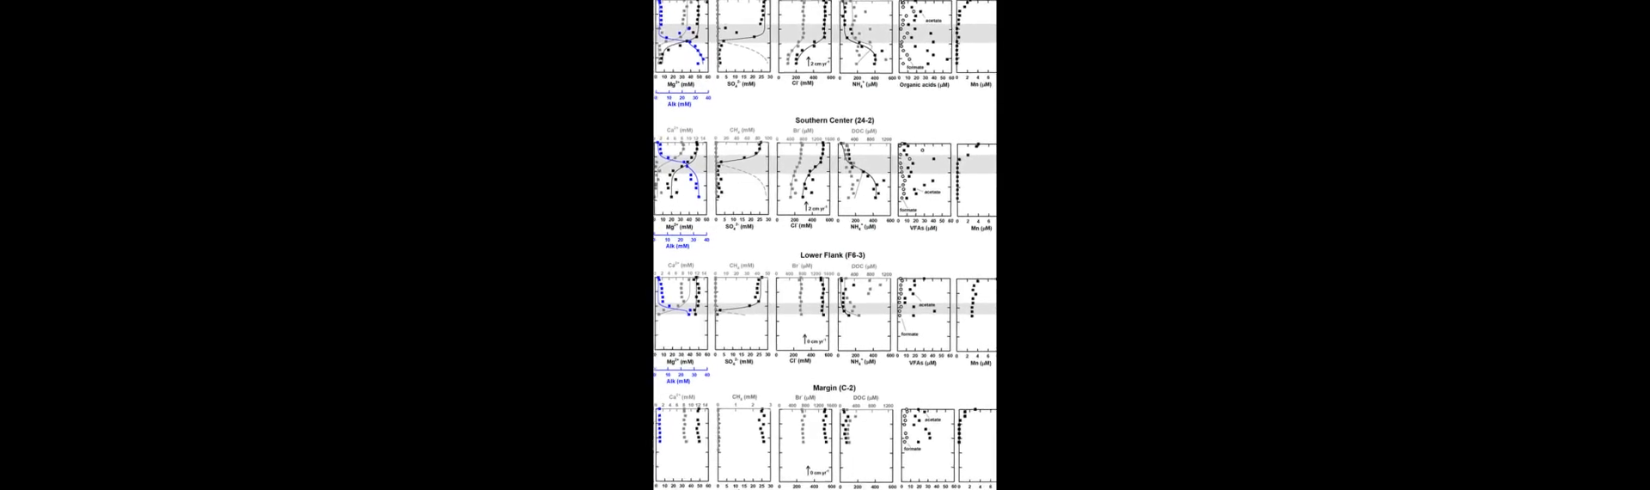
scroll("down", 3)
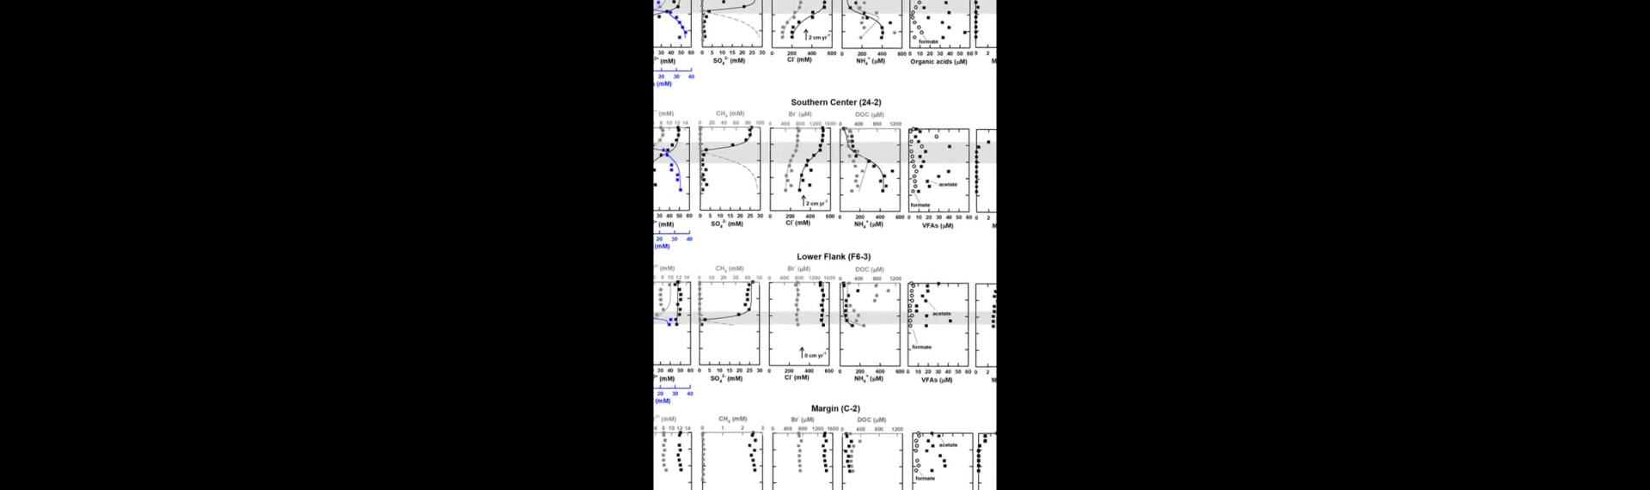
scroll("down", 3)
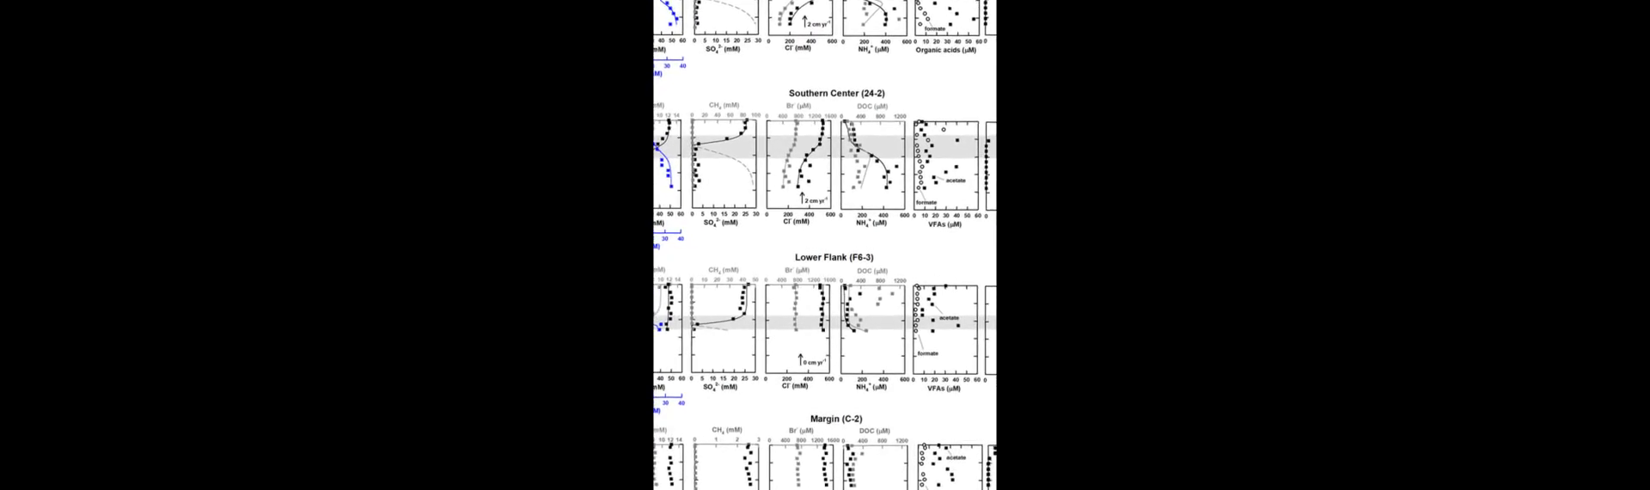
scroll("down", 3)
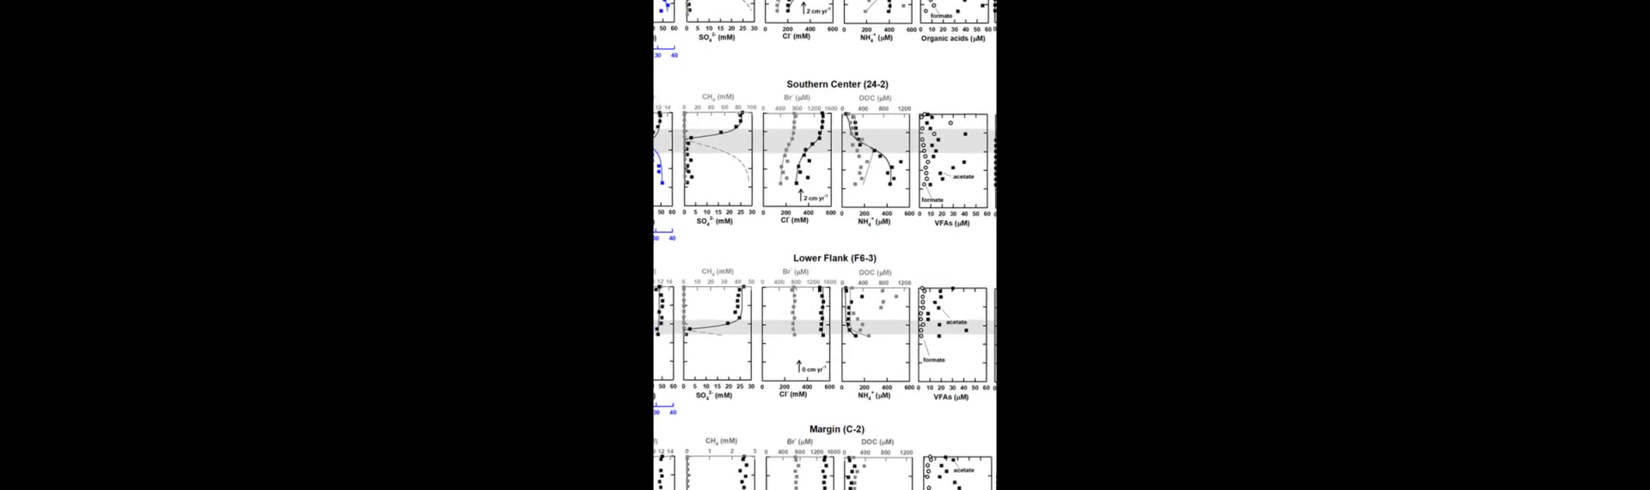
scroll("down", 3)
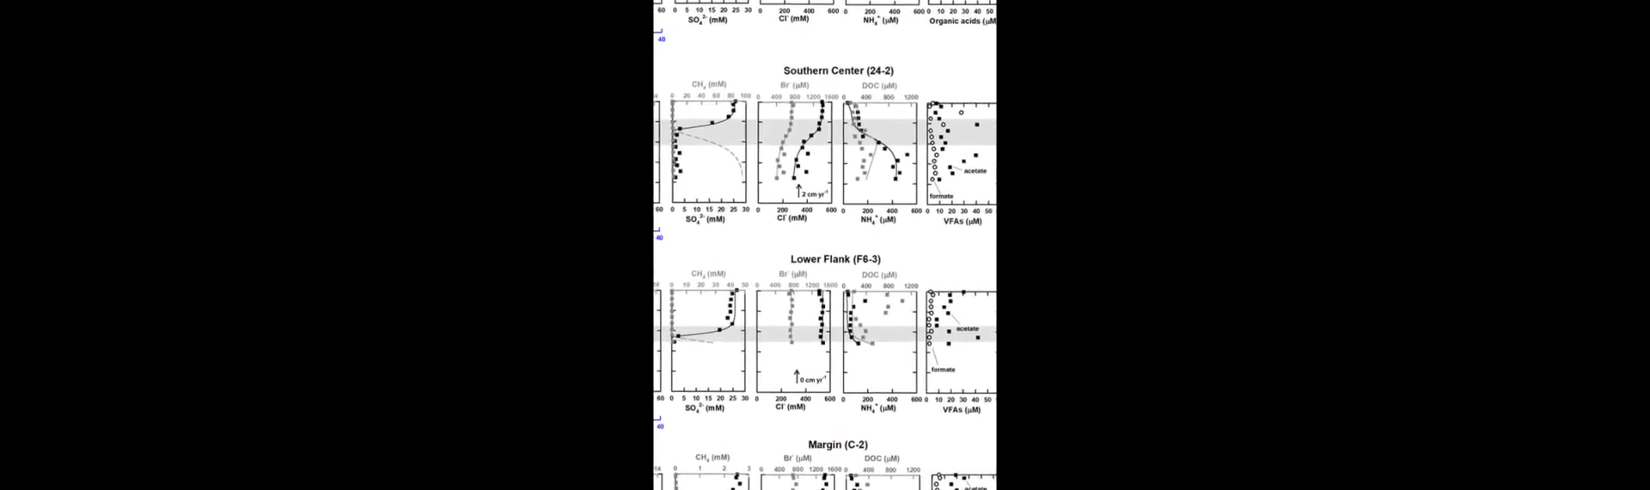
scroll("down", 3)
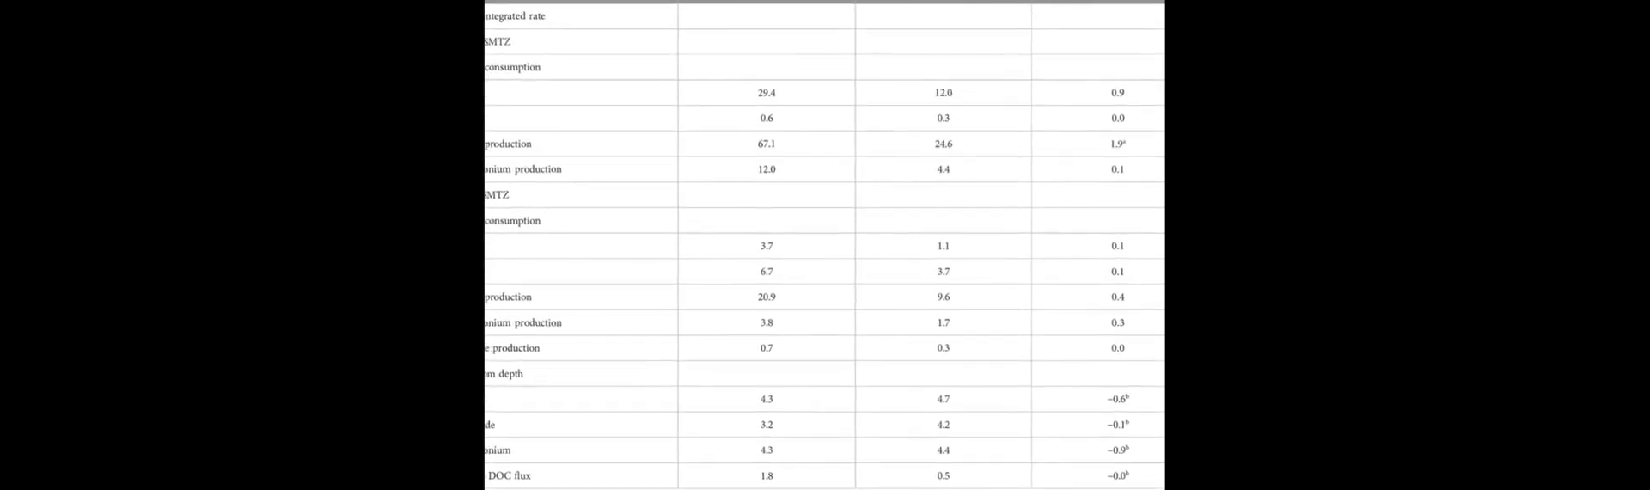
scroll("down", 3)
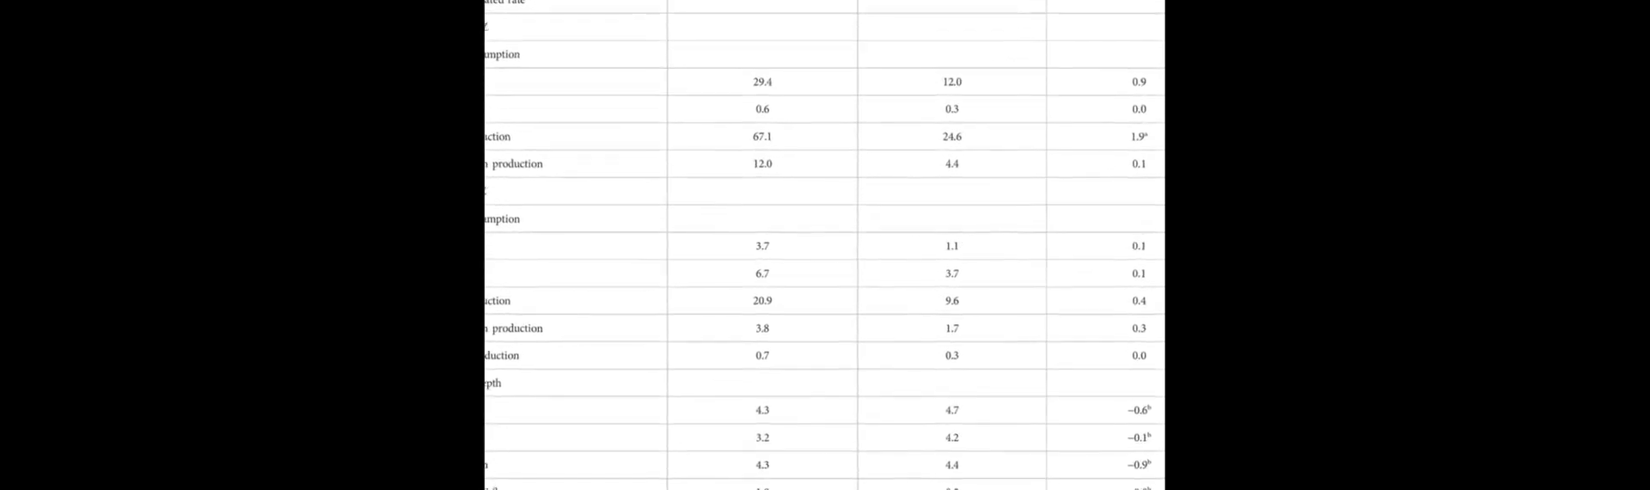
scroll("down", 3)
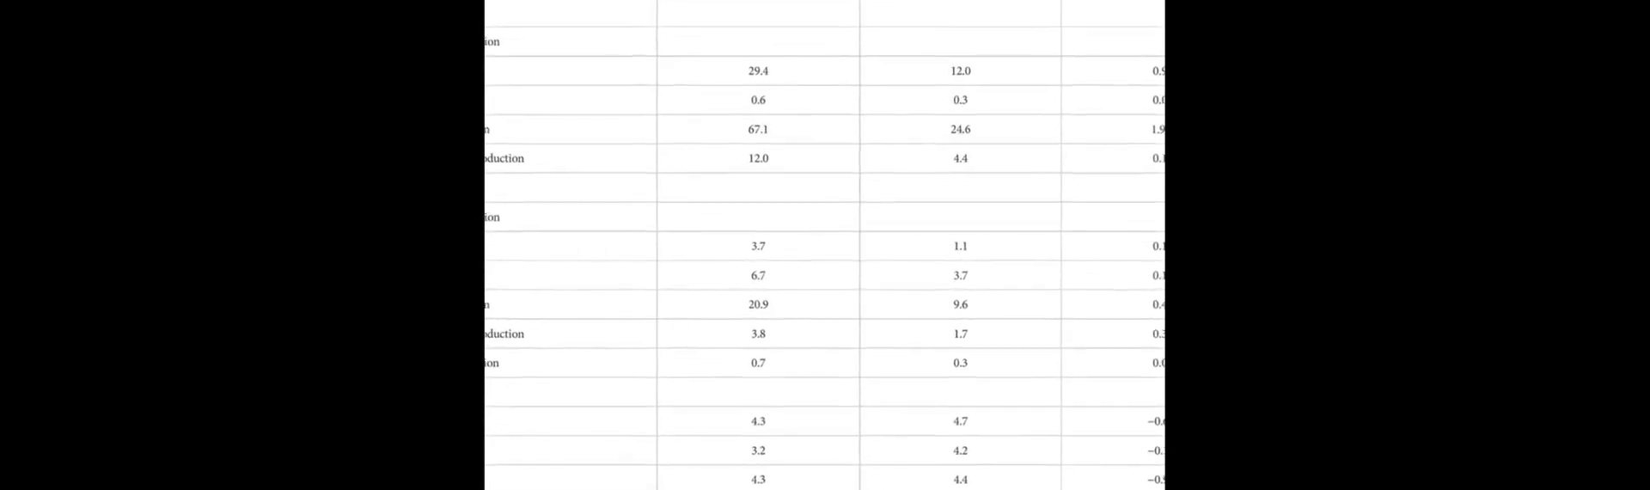
scroll("down", 3)
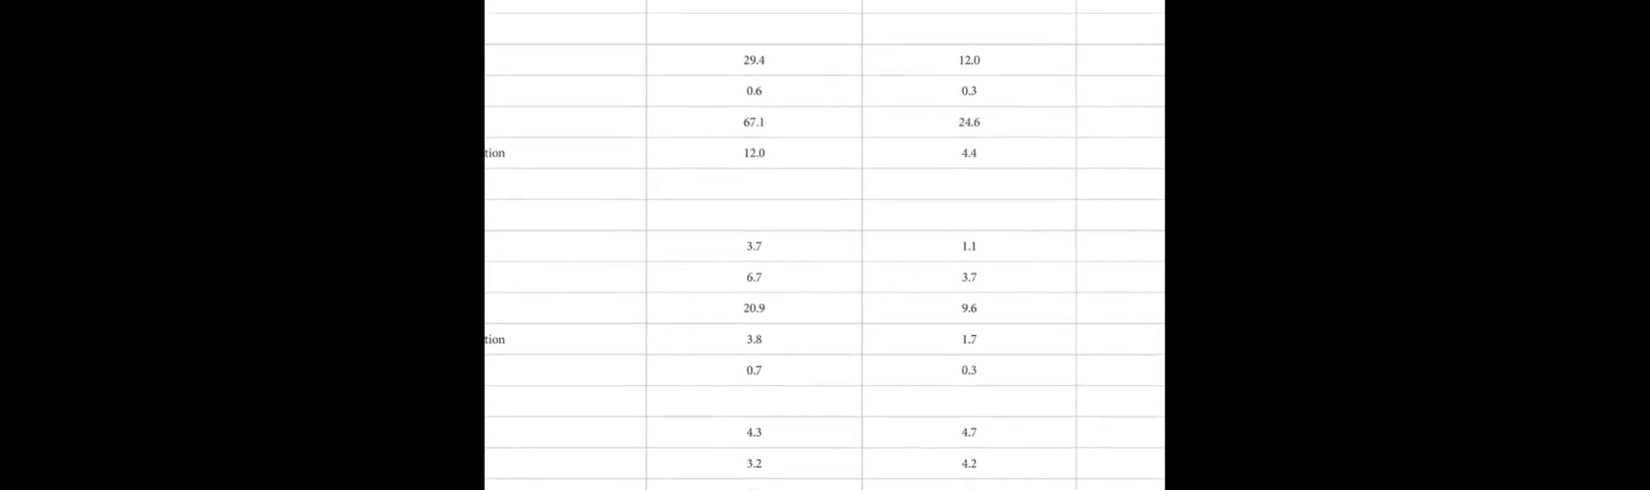
scroll("down", 3)
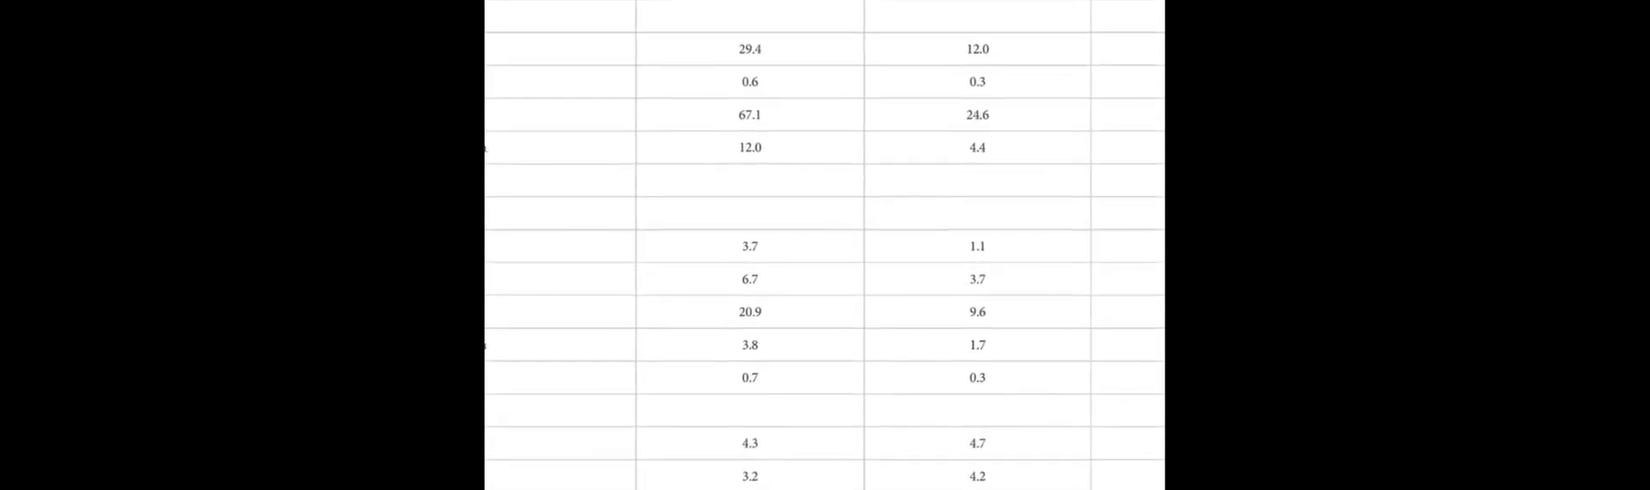